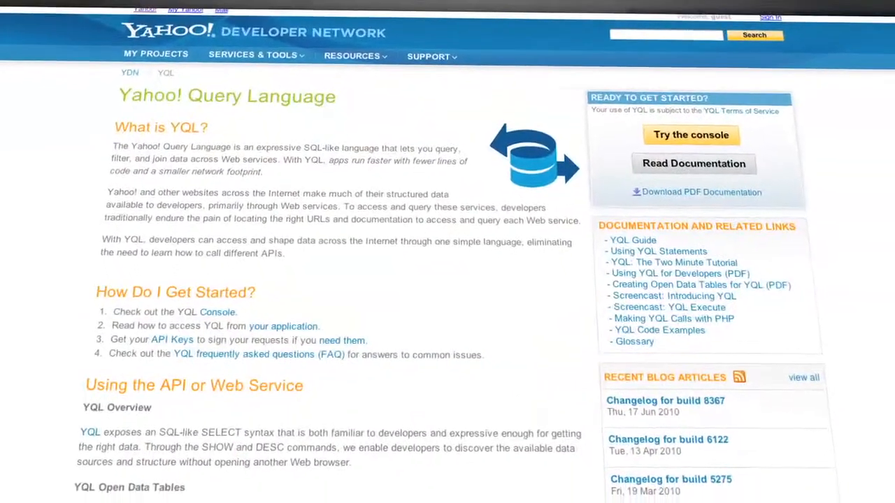
- Enter the YQL statement selecting flickr.photos.search where has_geo="true" and text="san francisco"
{"action": "scroll", "scroll_direction": "down", "scroll_amount": 3}
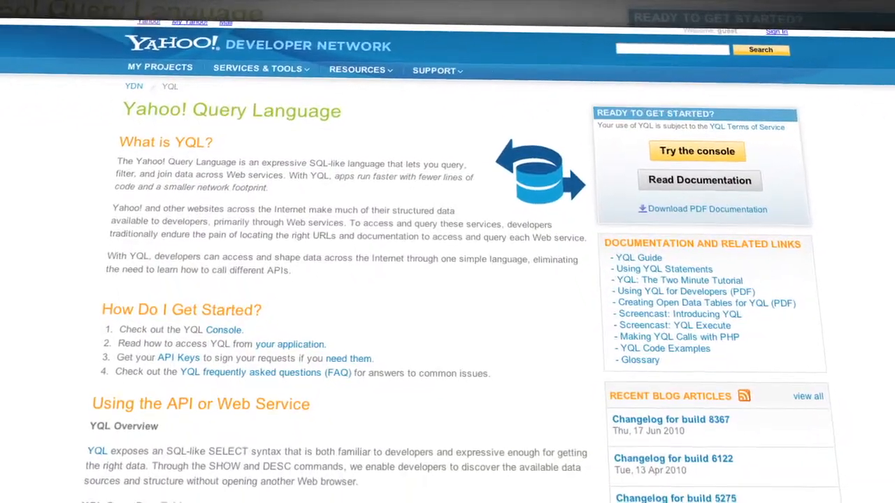
{"action": "scroll", "scroll_direction": "down", "scroll_amount": 3}
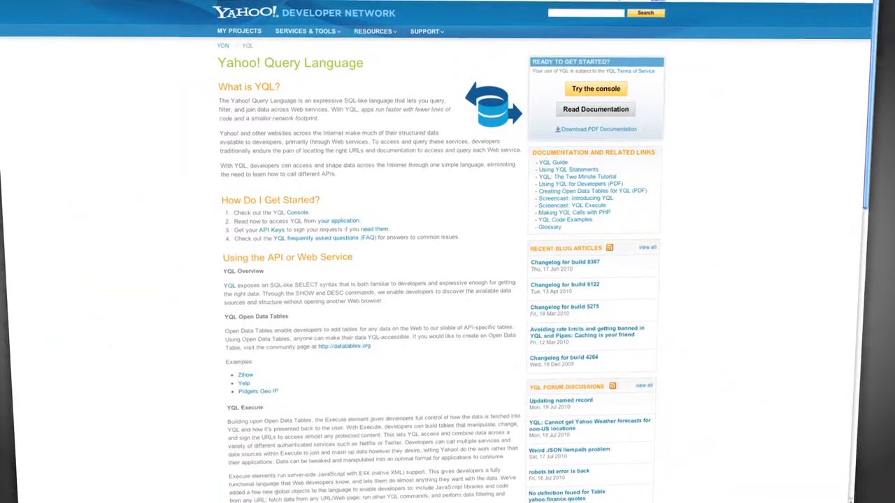
{"action": "left_click", "coordinate": [596, 90]}
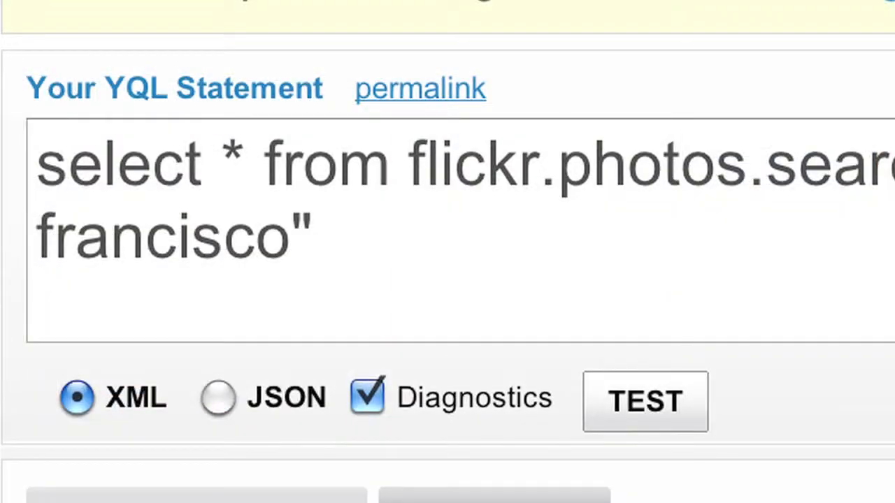
- Run the query with TEST, returning 10 geotagged San Francisco photos with diagnostics and REST URL
{"action": "left_click", "coordinate": [644, 400]}
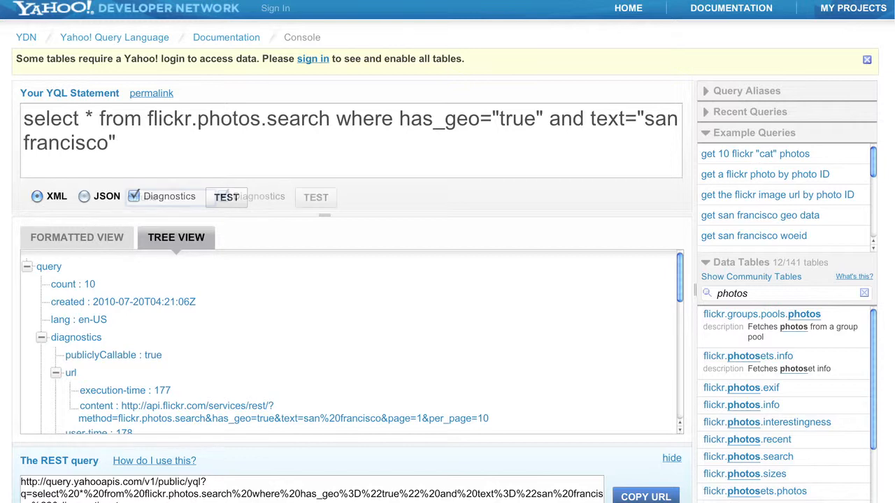
{"action": "left_click", "coordinate": [84, 195]}
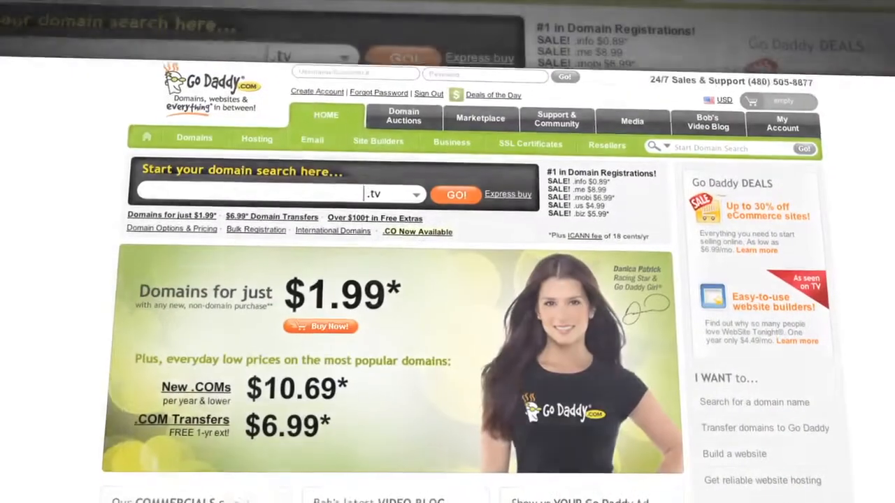
- Search GoDaddy for myawesomeshow.tv, shown available for $39.99
{"action": "scroll", "scroll_direction": "down", "scroll_amount": 3}
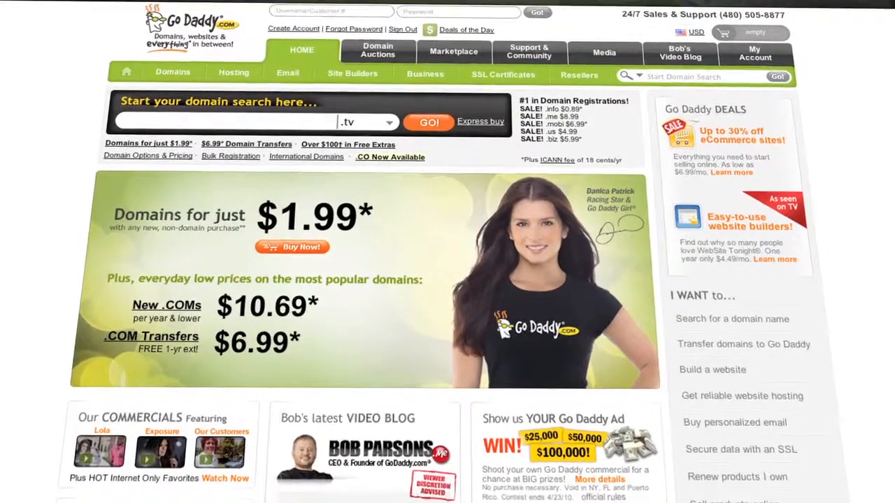
{"action": "scroll", "scroll_direction": "down", "scroll_amount": 3}
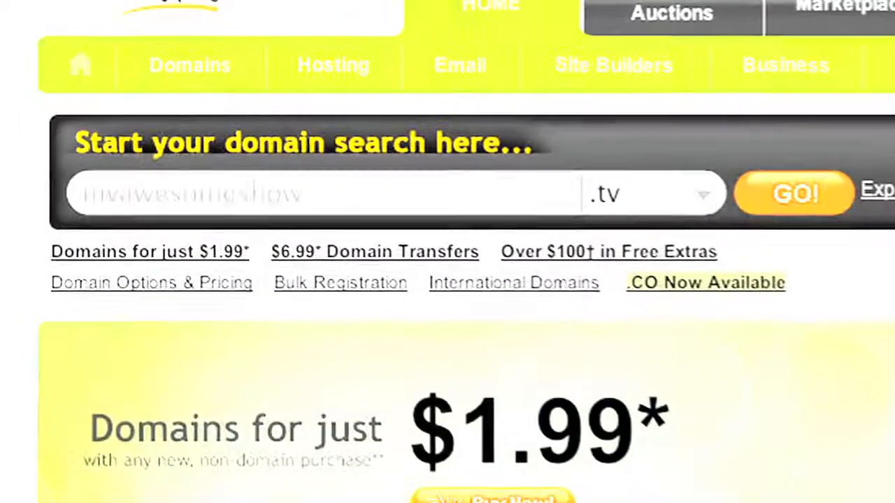
{"action": "left_click", "coordinate": [794, 193]}
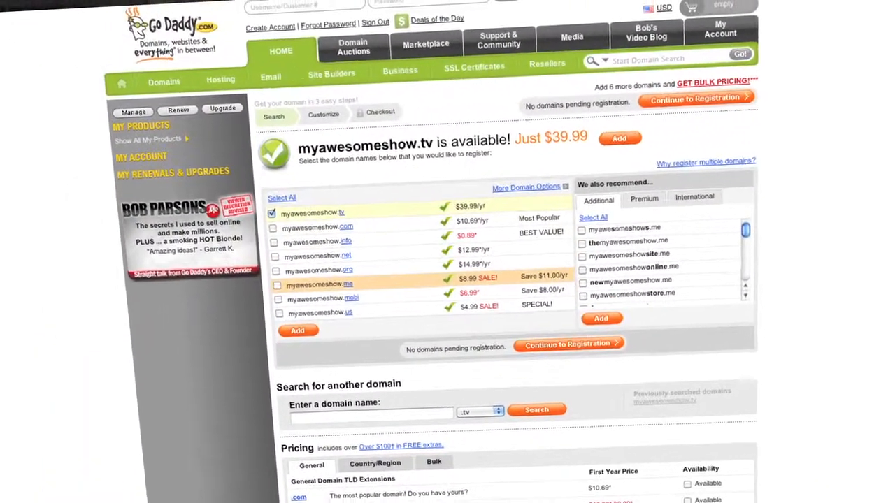
- Continue to registration for myawesomeshow.tv and enter promo code DOCTYPE3 for 10% off
{"action": "left_click", "coordinate": [568, 344]}
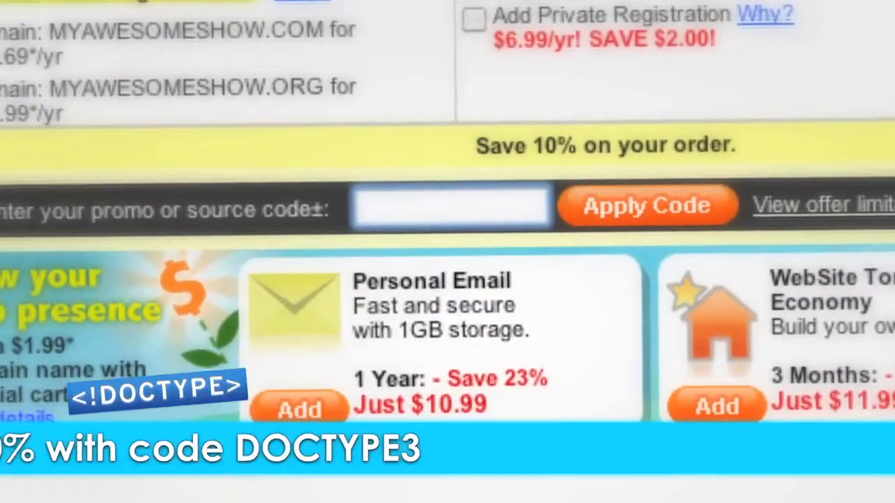
{"action": "type", "text": "DOCTYPE3"}
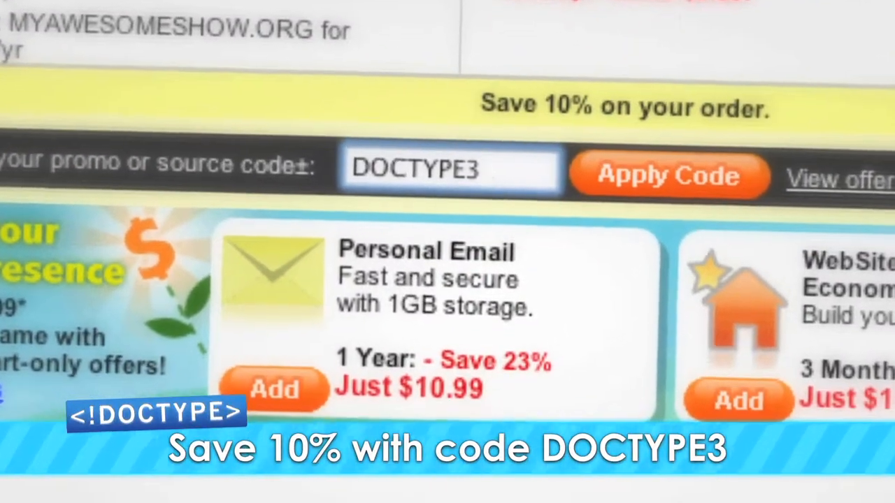